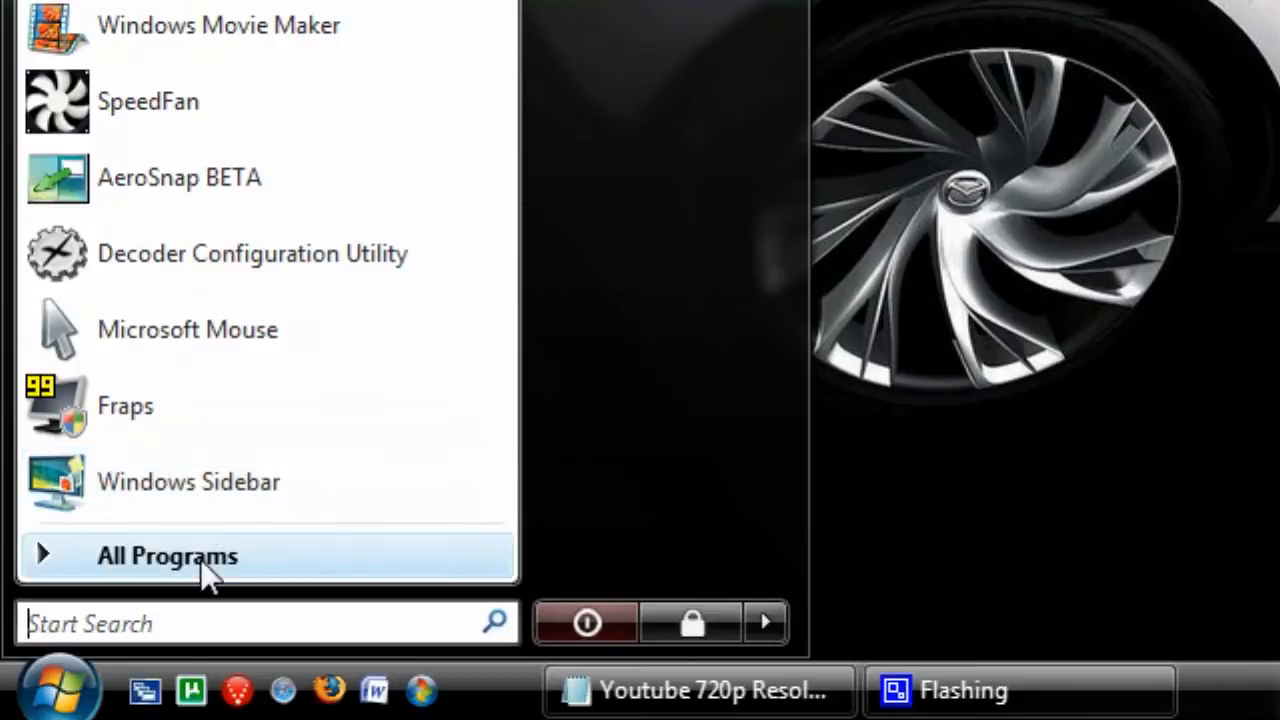
# Step: Launch Registry Editor by searching 'regedit' from the Start menu
pyautogui.click(168, 556)
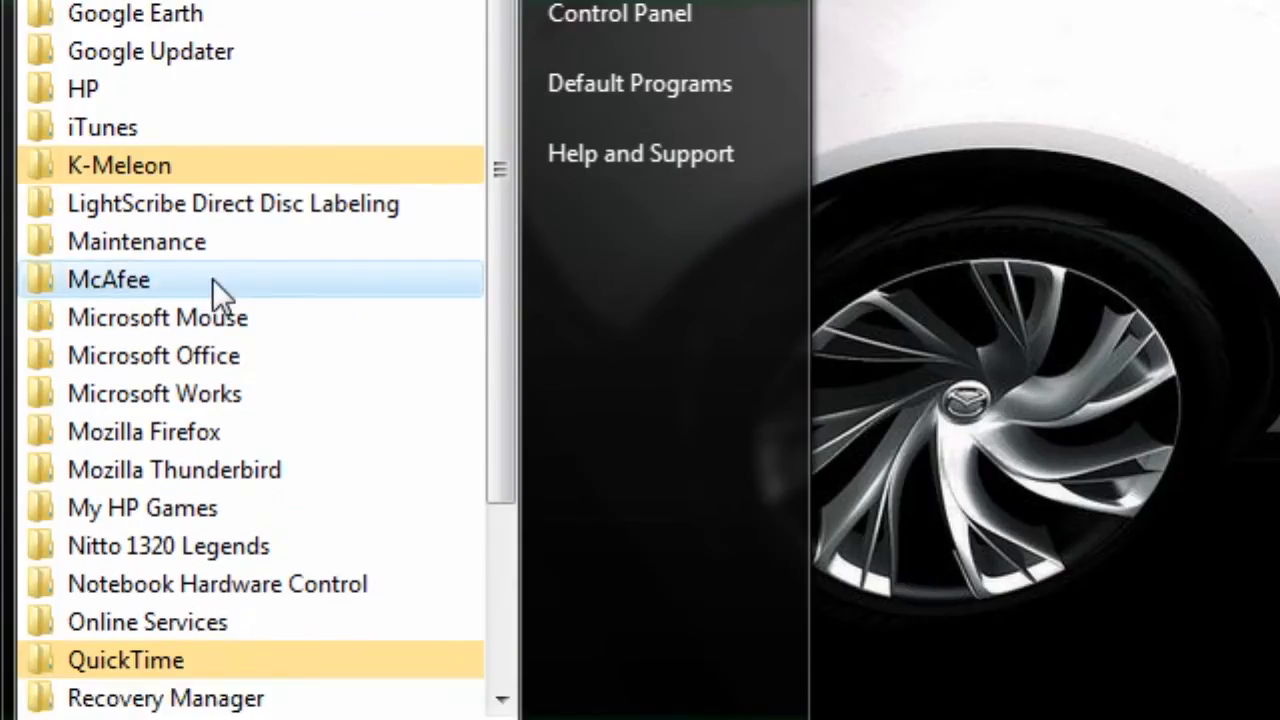
pyautogui.click(100, 588)
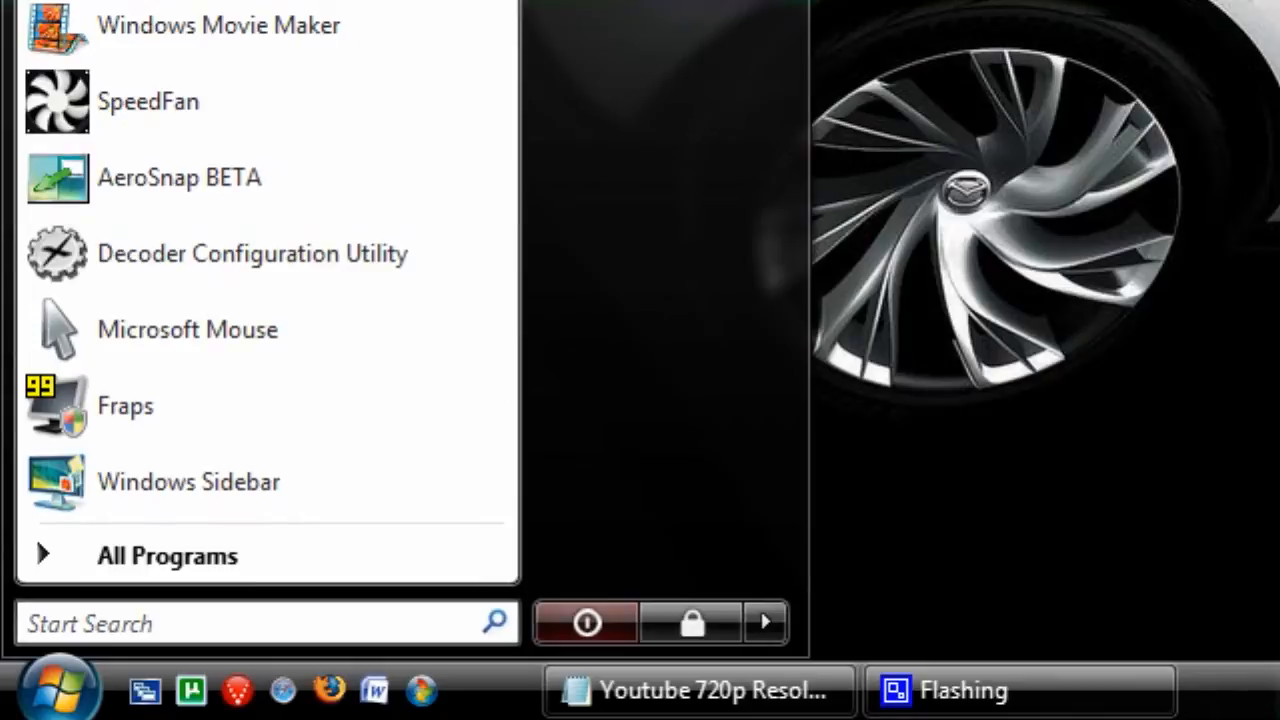
pyautogui.write('reged')
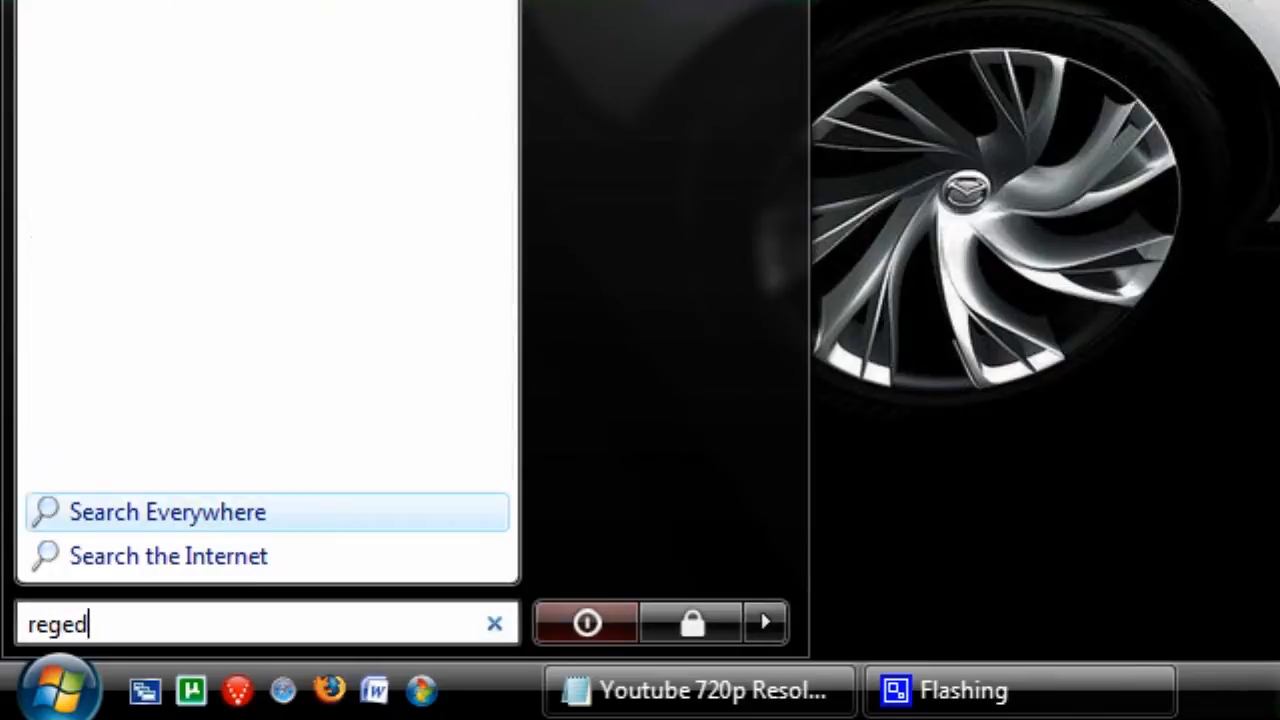
pyautogui.write('it')
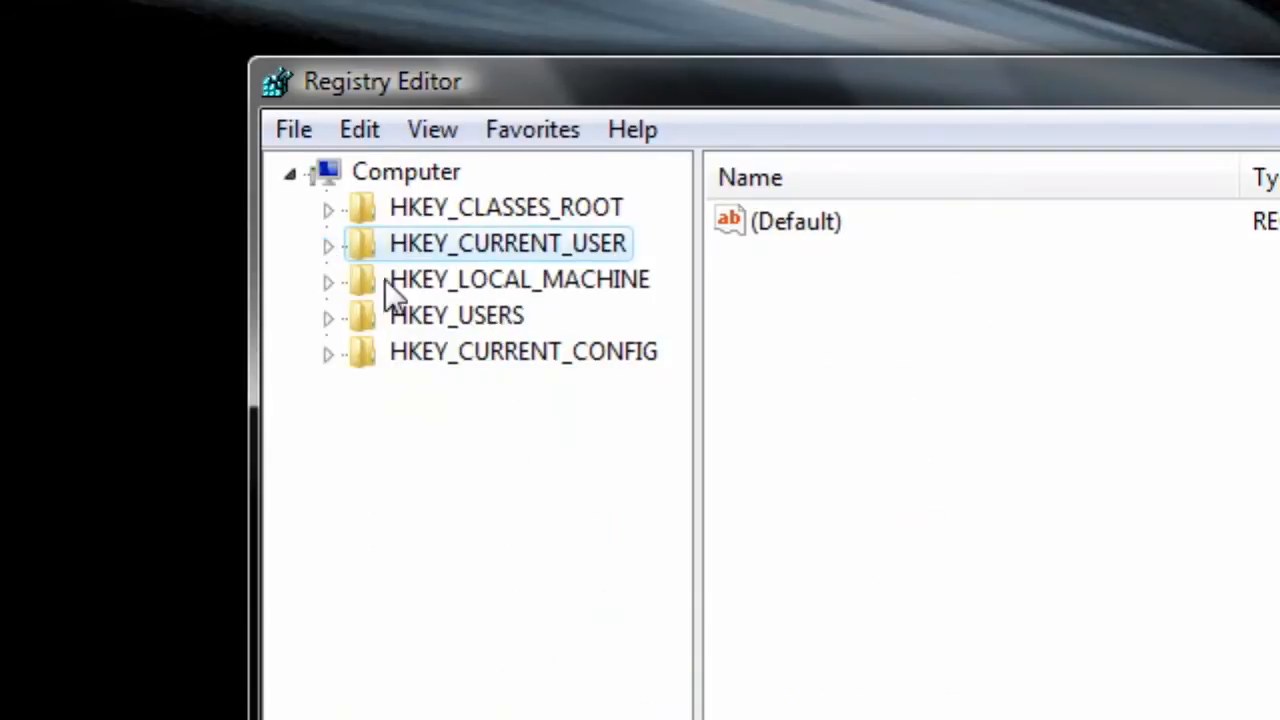
# Step: Navigate to HKEY_CURRENT_USER\Control Panel\Desktop and show its values, including MenuShowDelay
pyautogui.click(328, 244)
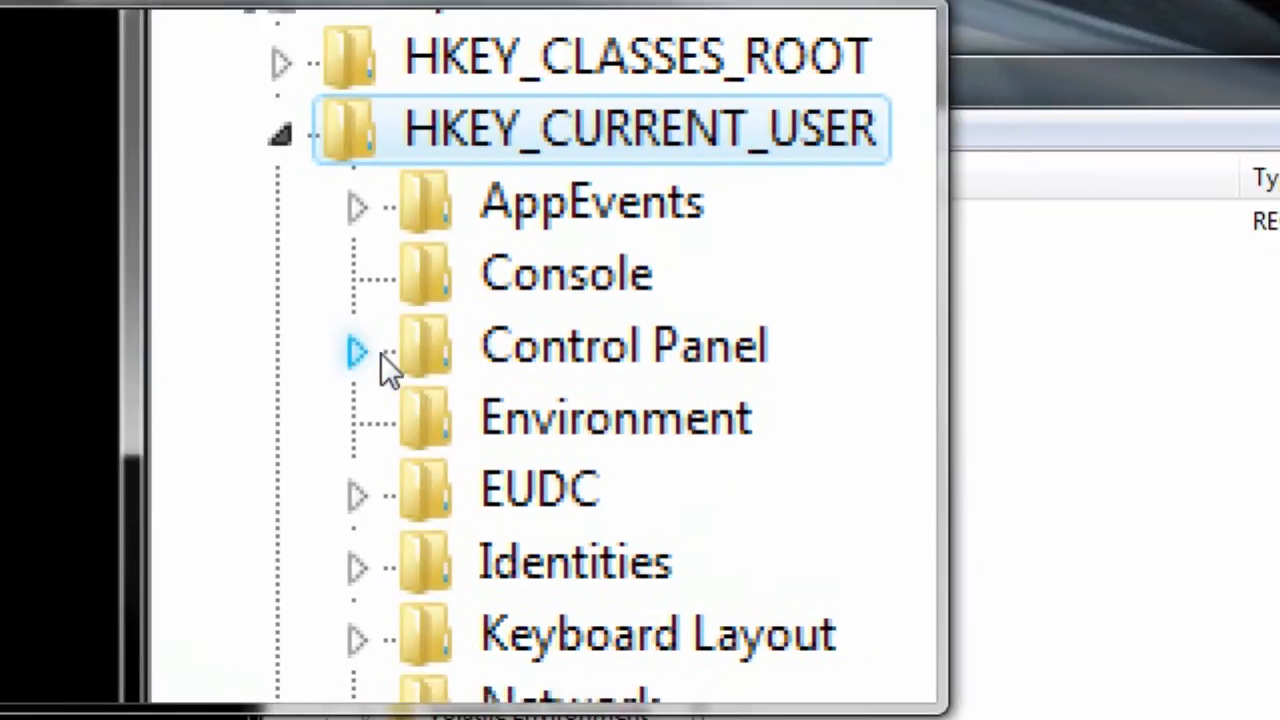
pyautogui.click(356, 352)
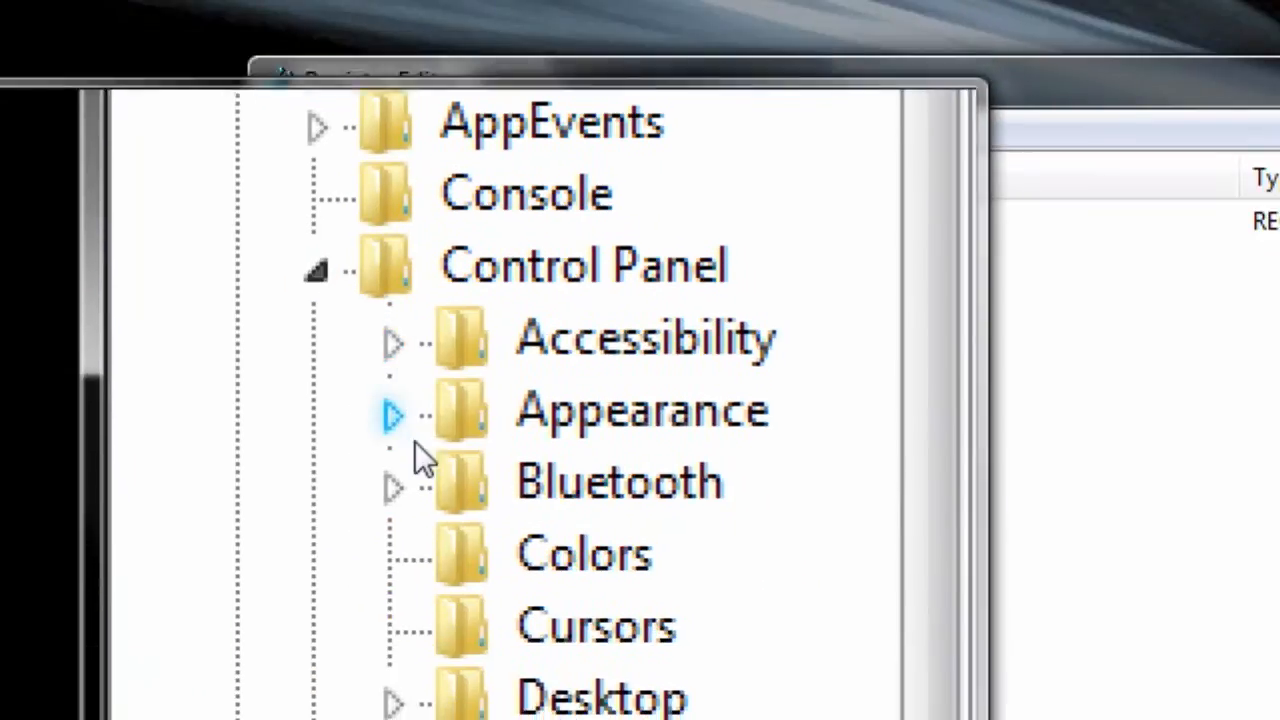
pyautogui.scroll(-3)
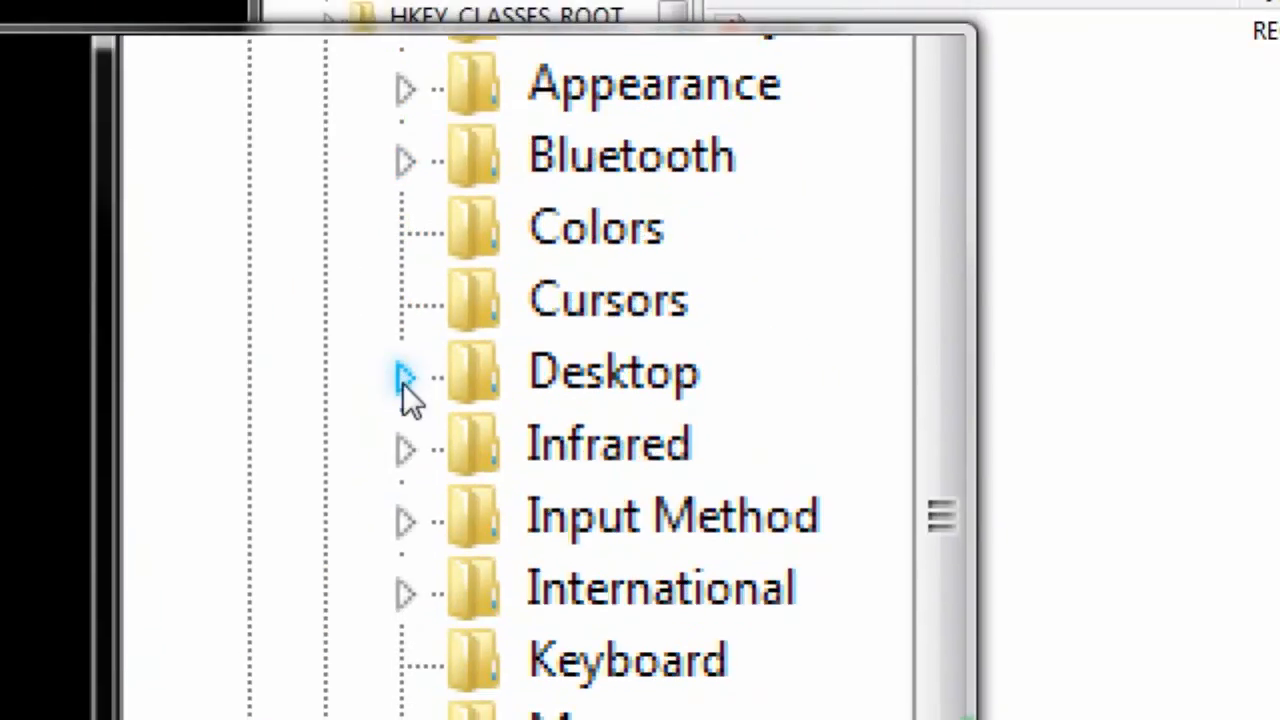
pyautogui.click(404, 372)
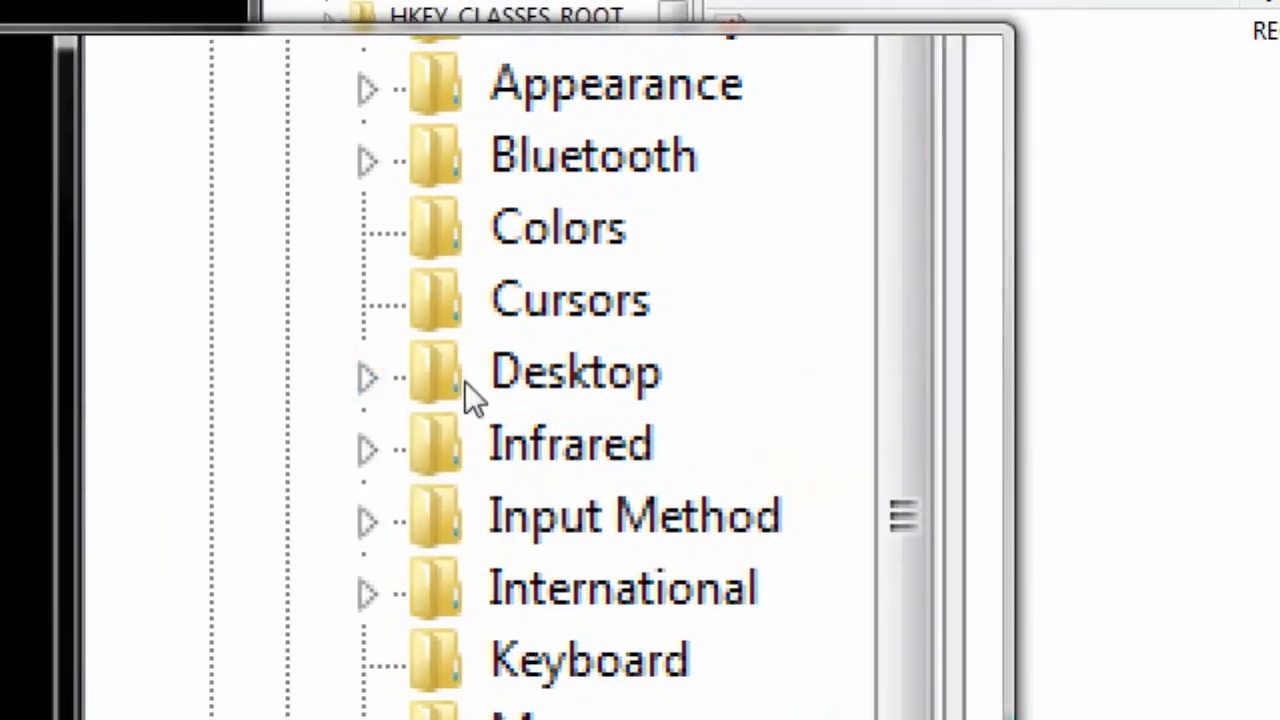
pyautogui.click(576, 372)
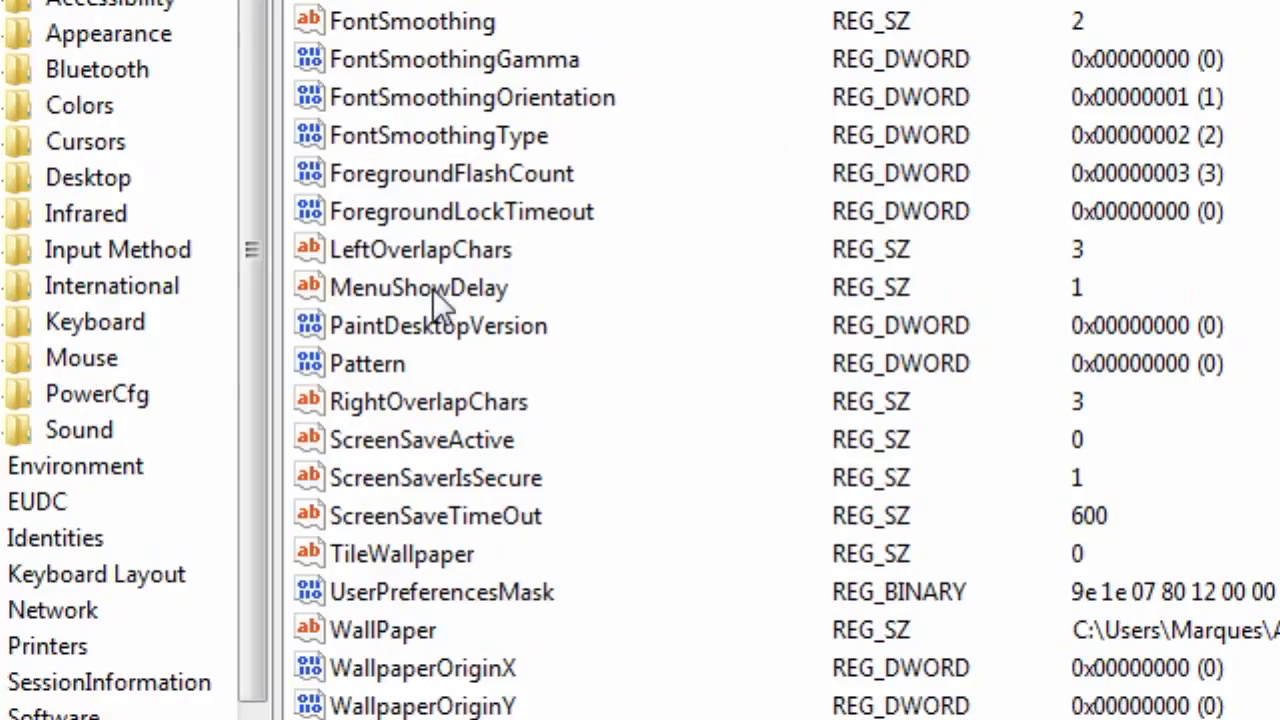
# Step: Set MenuShowDelay's value data to 1, then reopen Start > All Programs to test it
pyautogui.click(418, 288)
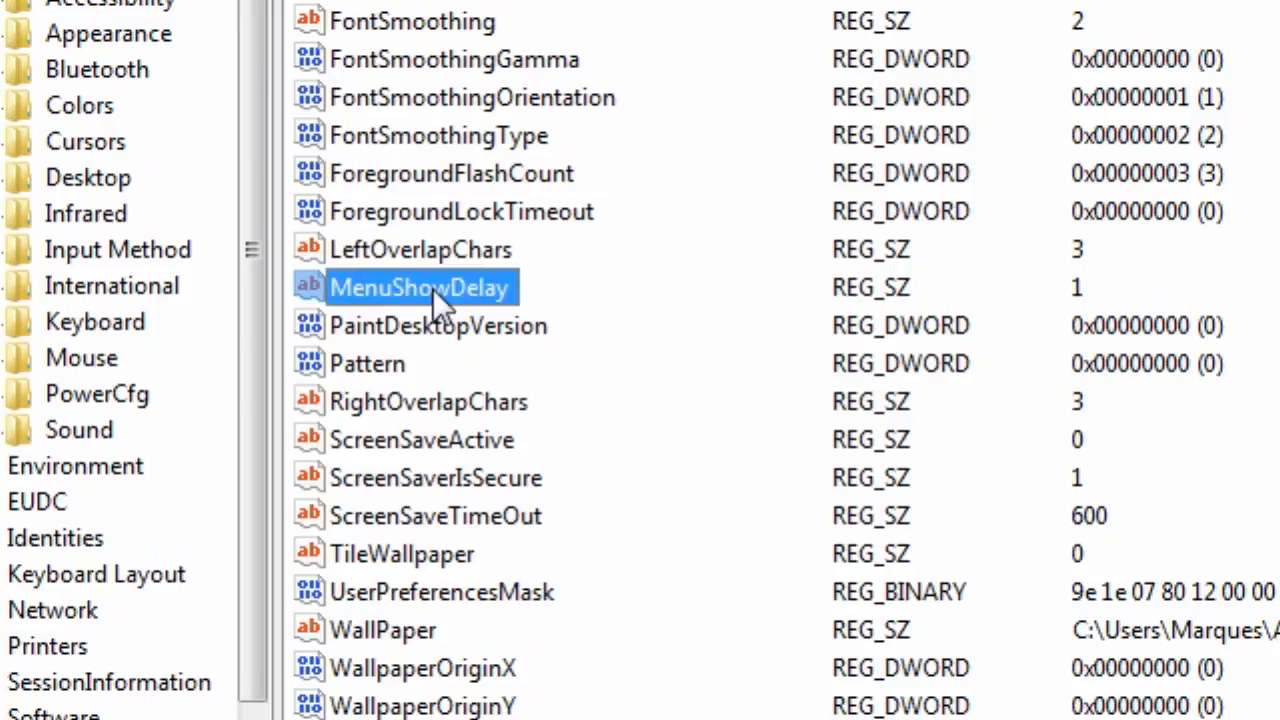
pyautogui.doubleClick(420, 288)
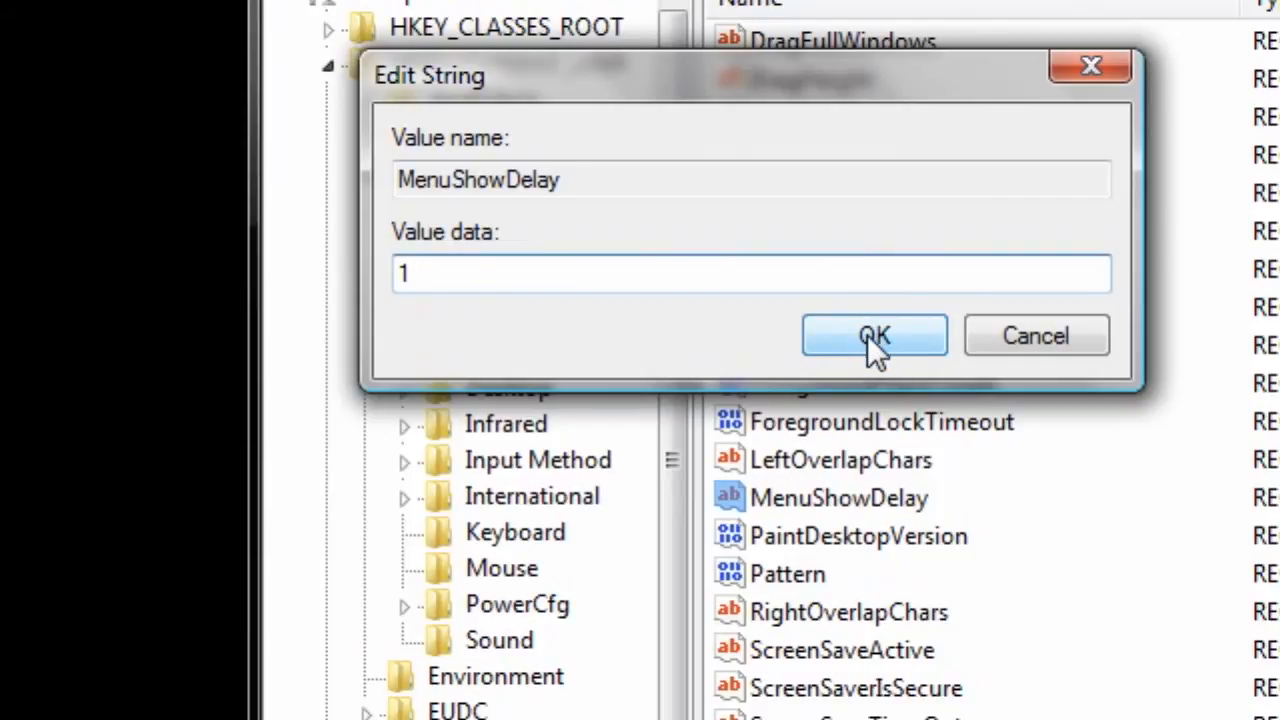
pyautogui.click(874, 336)
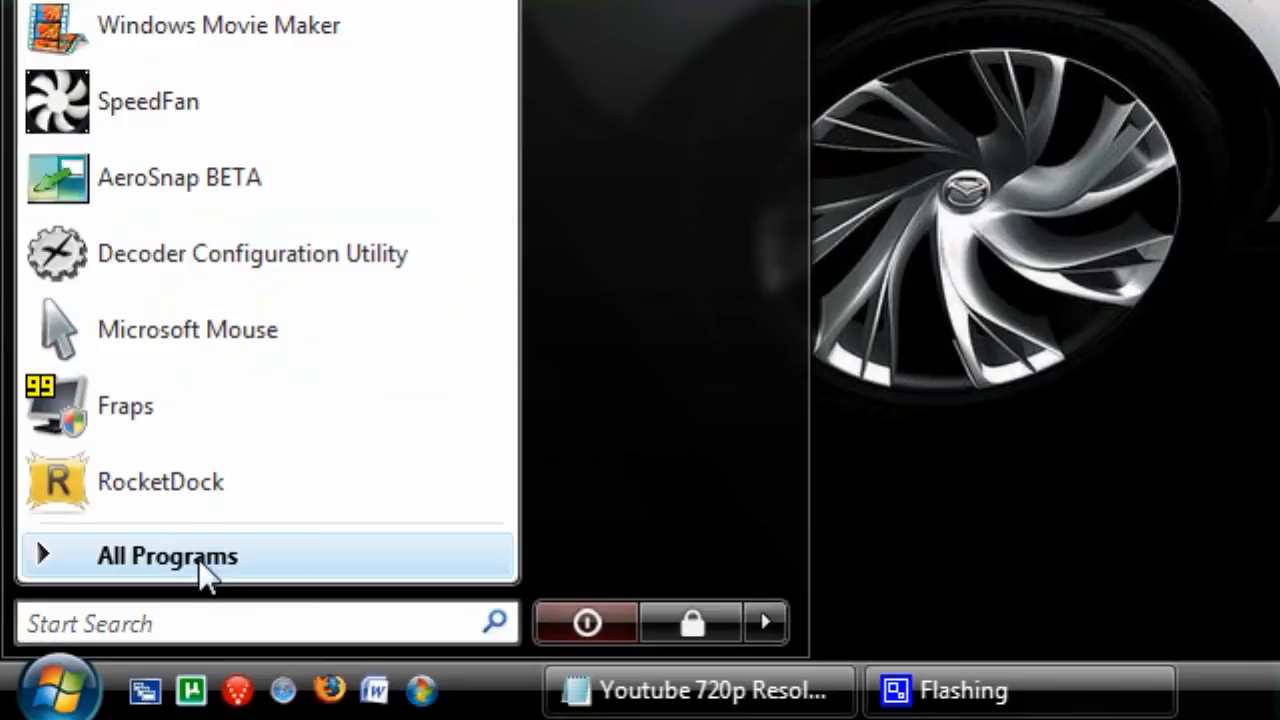
pyautogui.click(168, 556)
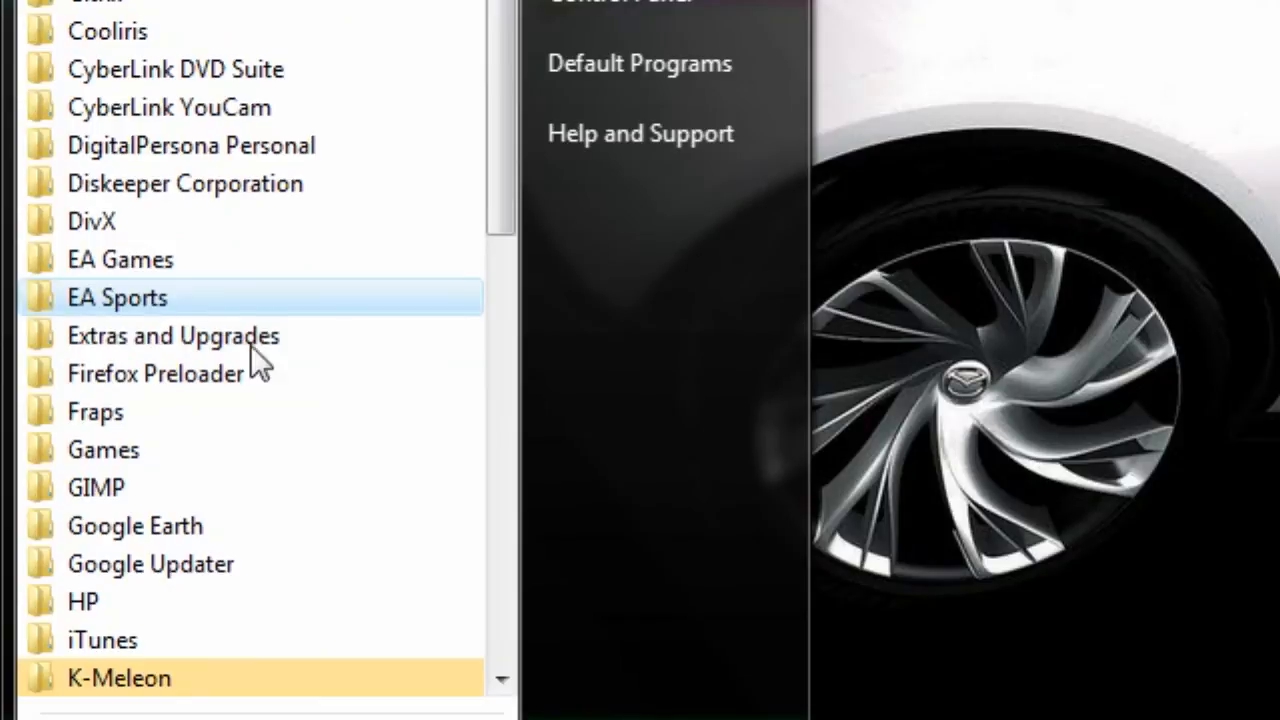